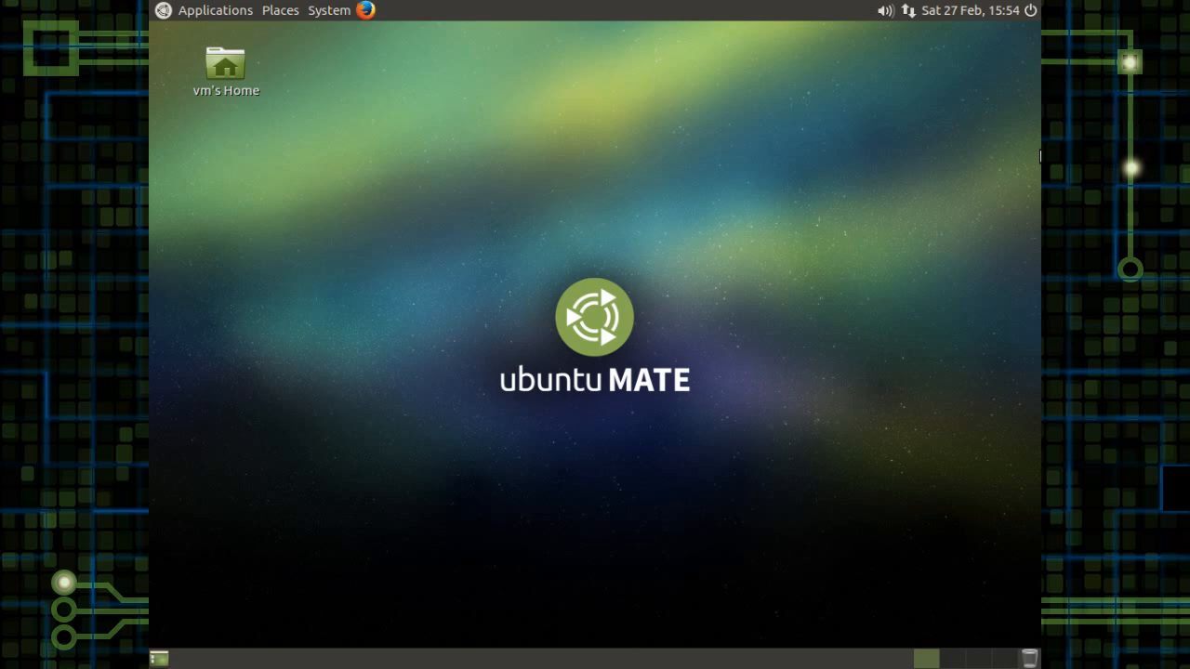
{"action": "mouse_move", "coordinate": [466, 173]}
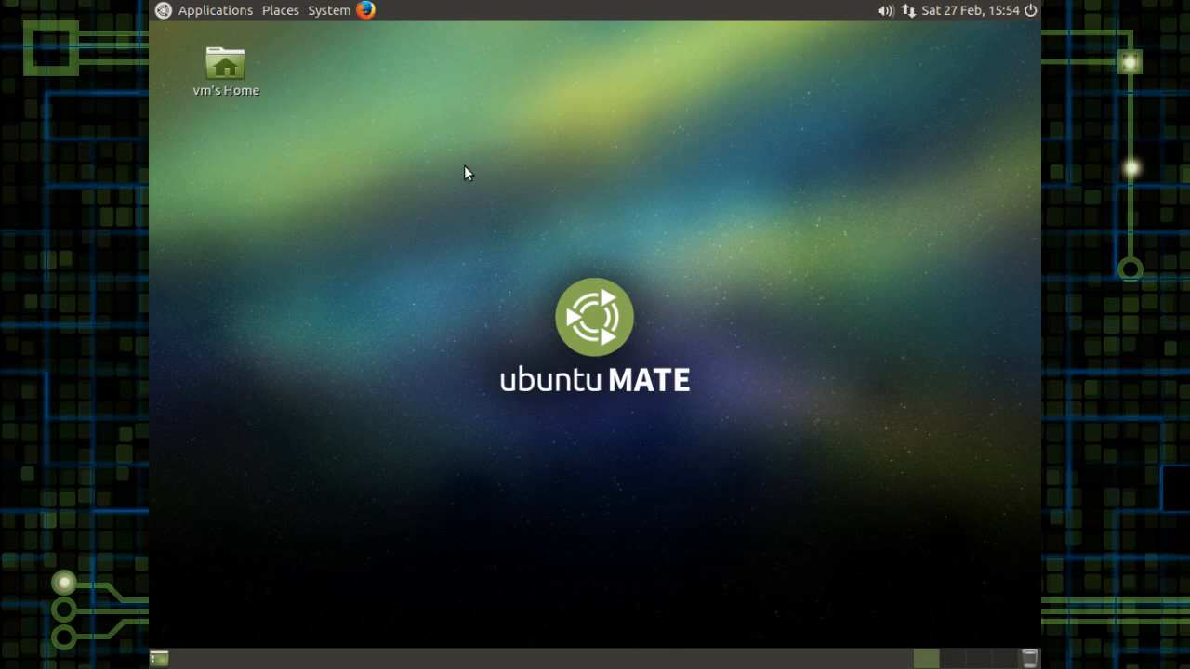
Launch MATE Terminal from Applications > System Tools and maximize its window
{"action": "left_click", "coordinate": [216, 11]}
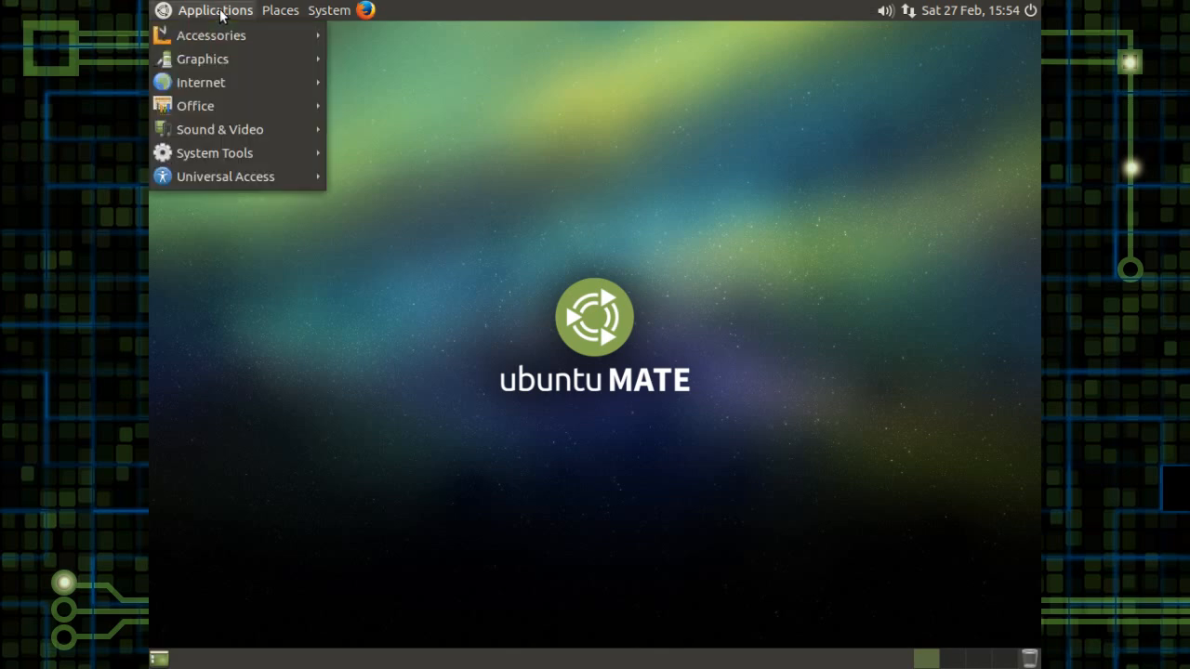
{"action": "mouse_move", "coordinate": [216, 153]}
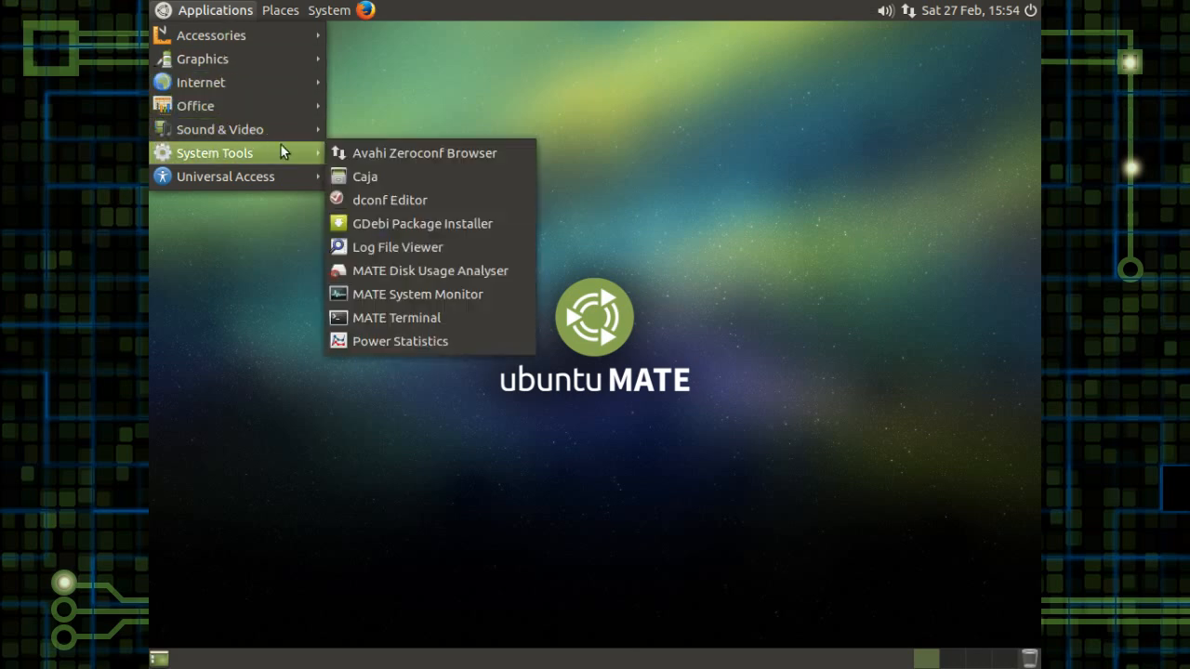
{"action": "left_click", "coordinate": [396, 316]}
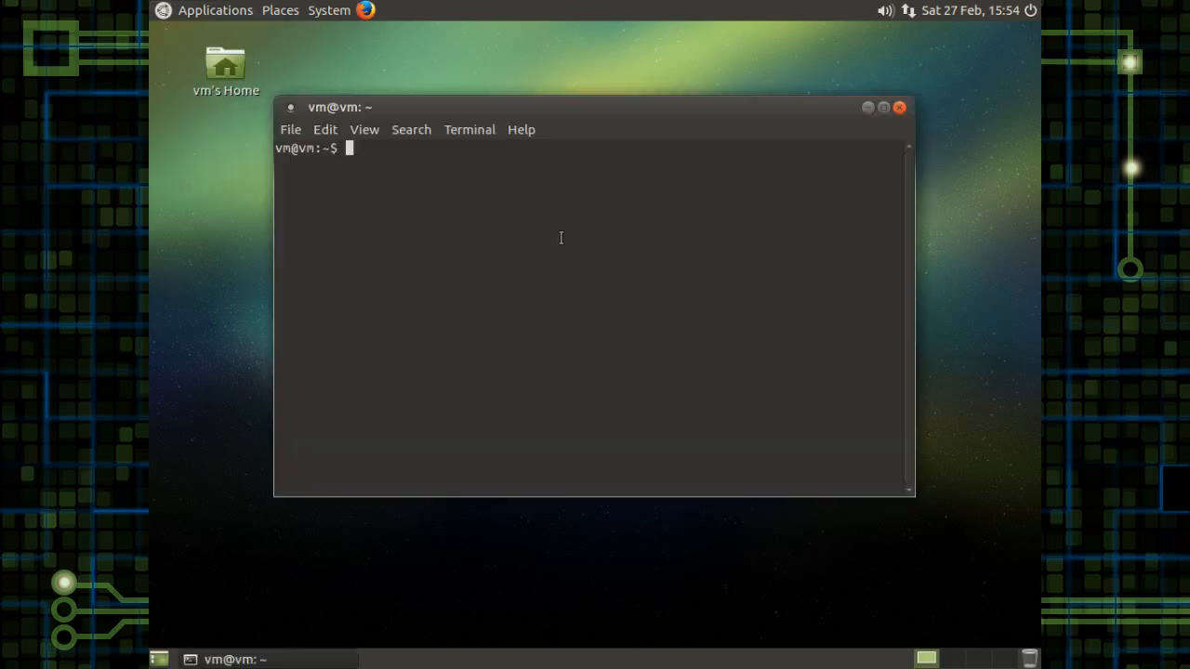
{"action": "mouse_move", "coordinate": [638, 111]}
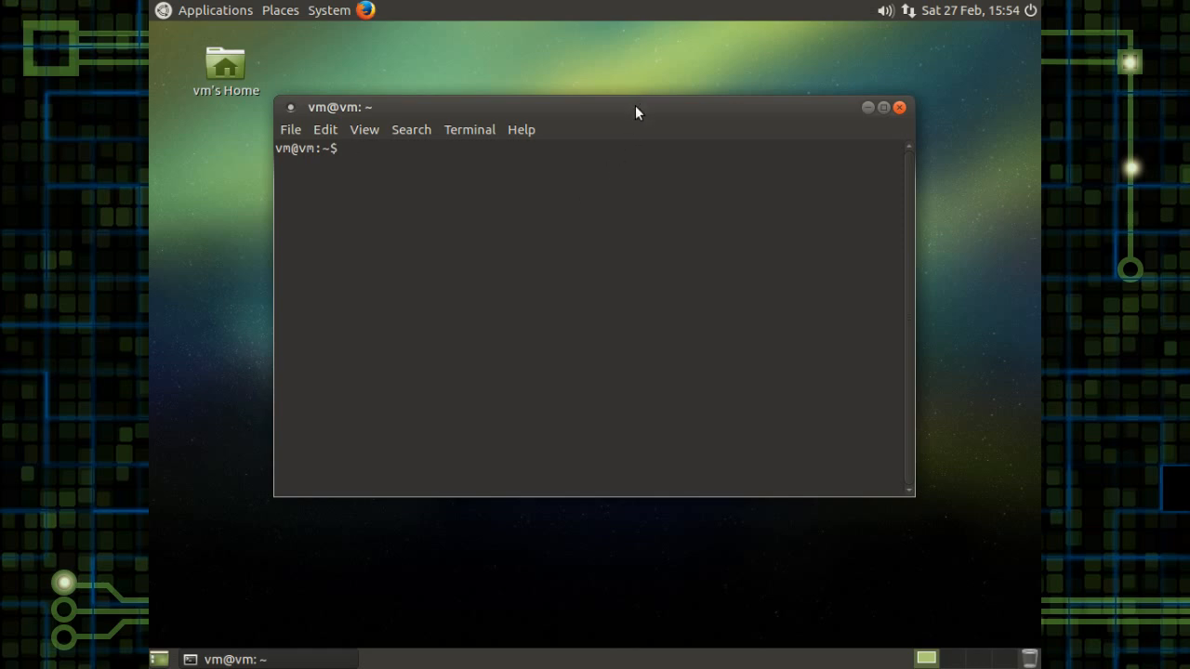
{"action": "left_click", "coordinate": [881, 106]}
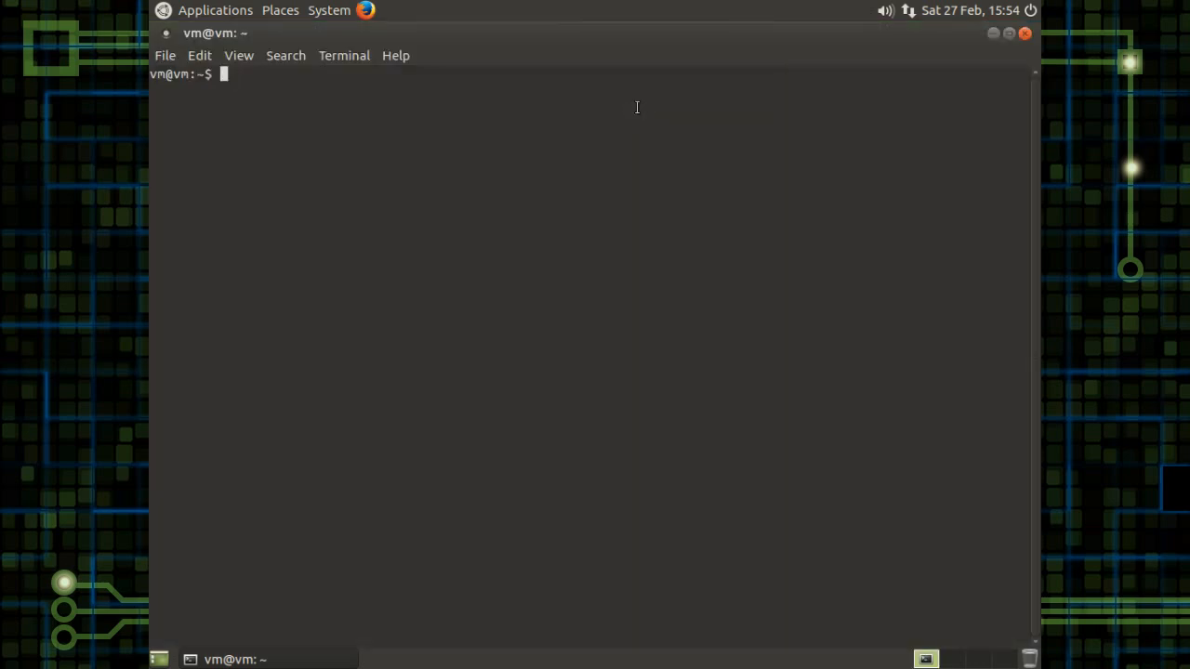
Become root with sudo su, then run apt-get update to refresh package lists
{"action": "type", "text": "sudo"}
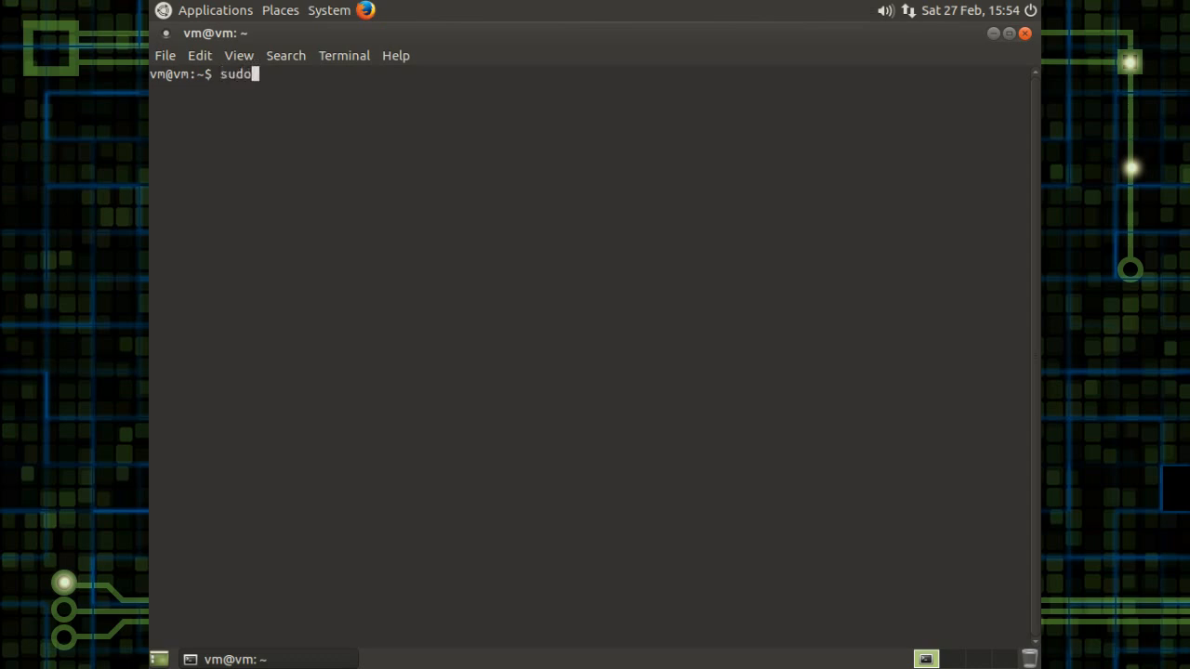
{"action": "key", "text": "Return"}
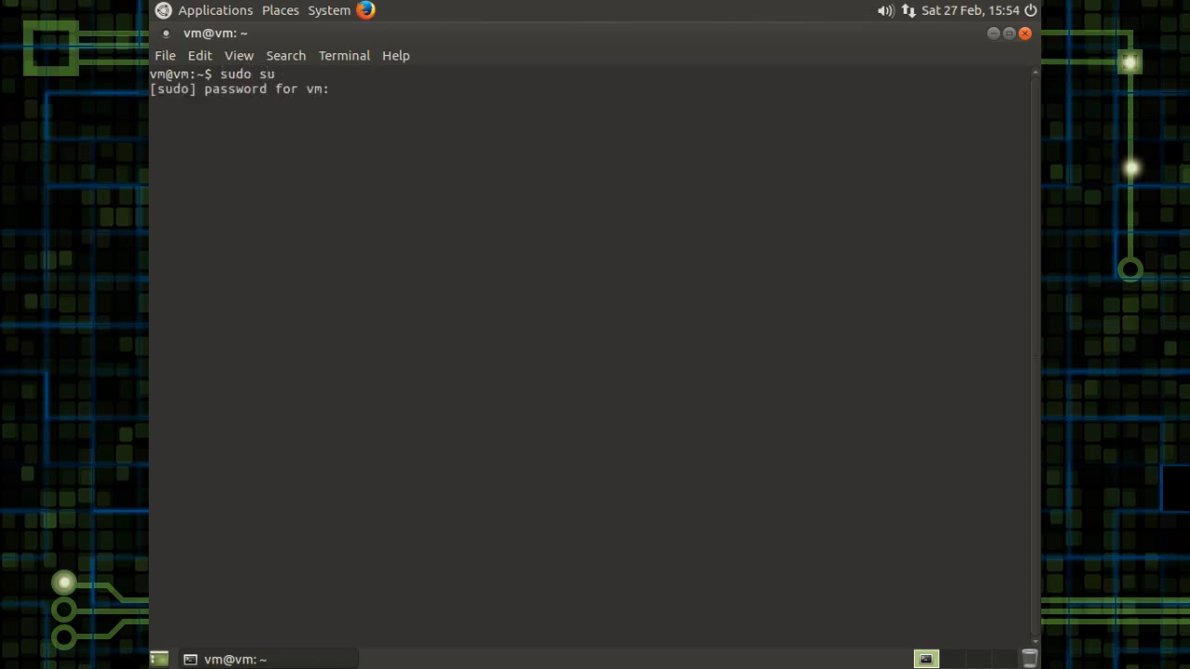
{"action": "key", "text": "Return"}
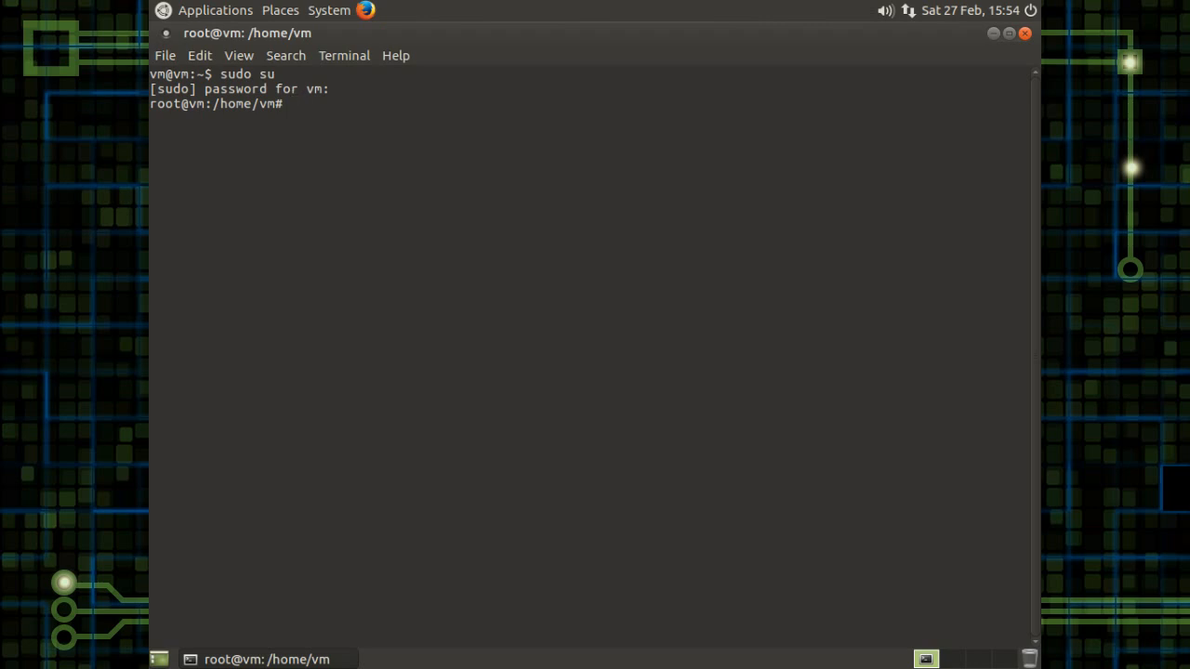
{"action": "type", "text": "apt-get upd"}
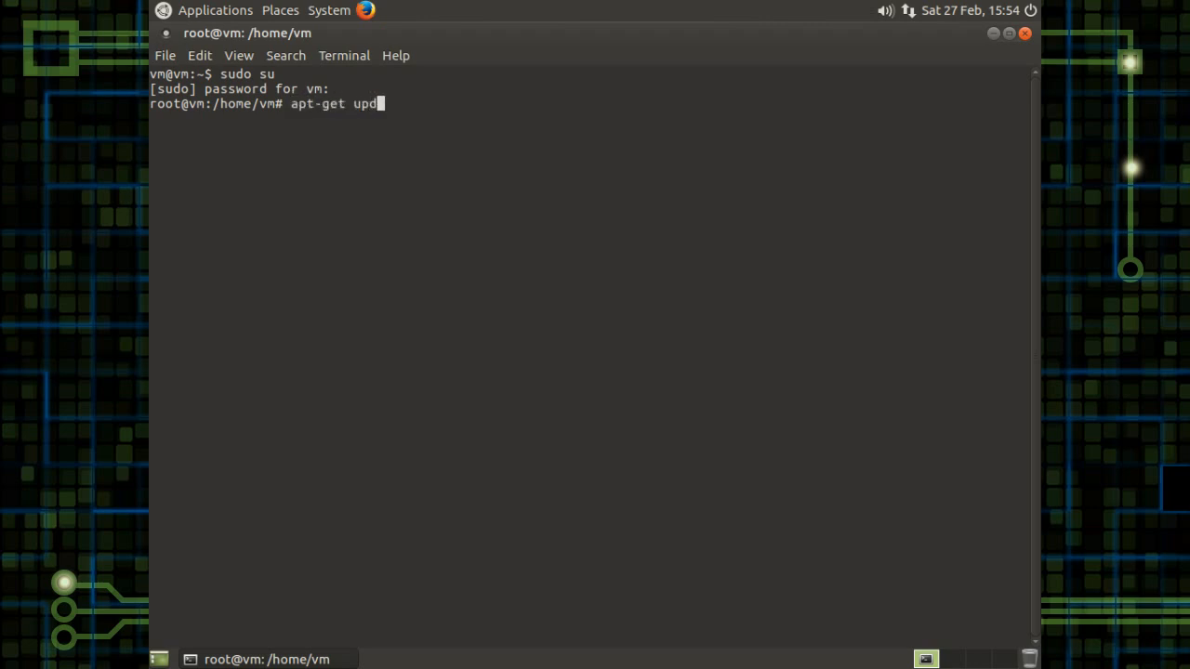
{"action": "key", "text": "Return"}
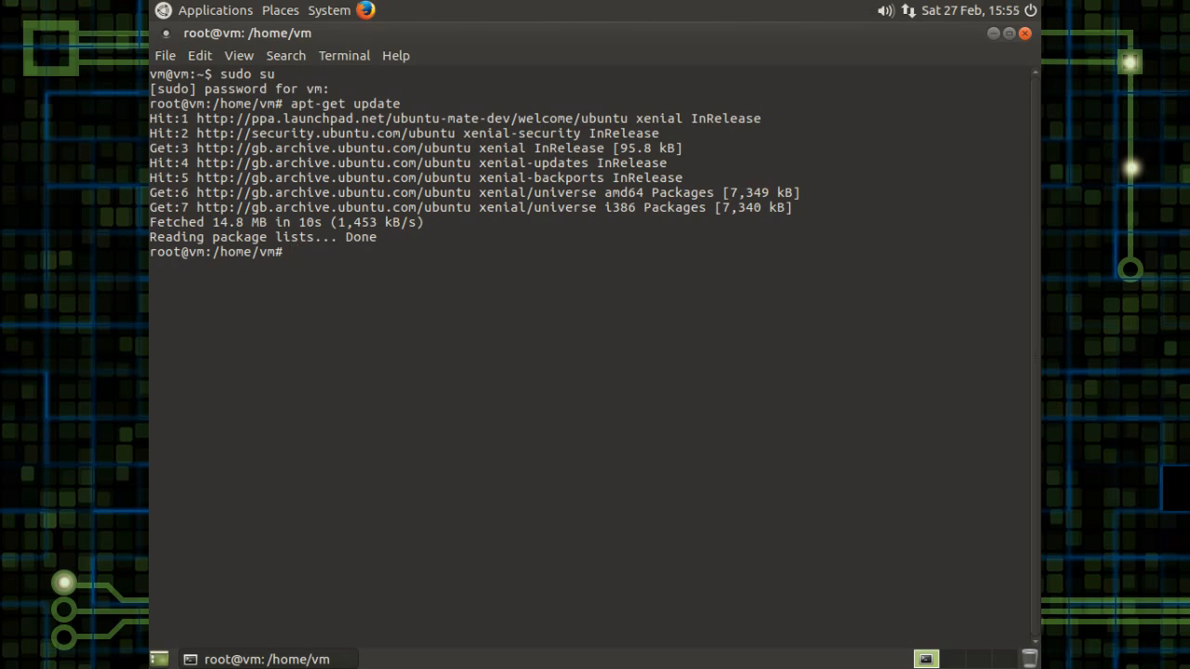
Run apt search virtual to list matching packages including VirtualBox components
{"action": "type", "text": "apt search"}
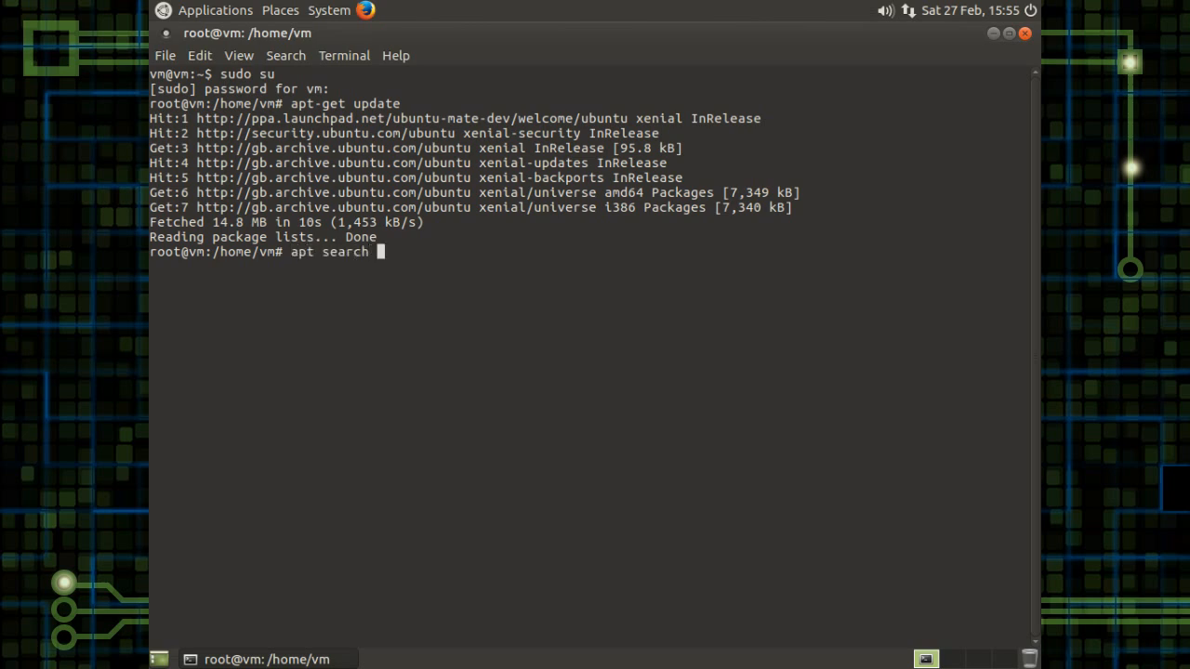
{"action": "type", "text": "virtual"}
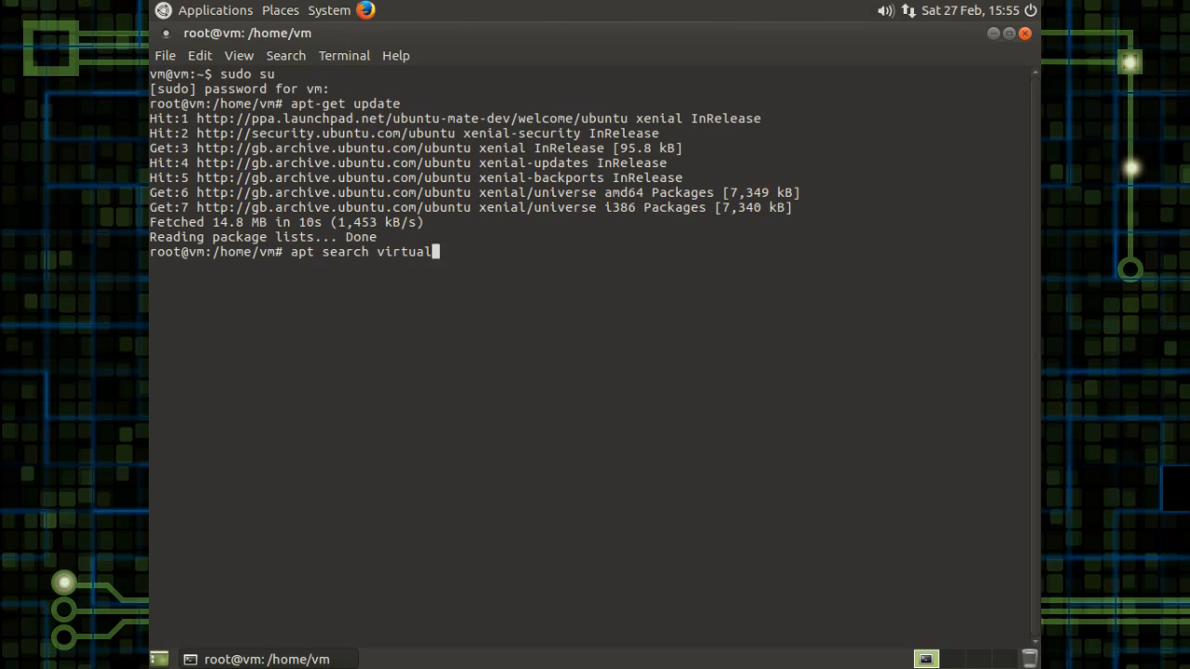
{"action": "key", "text": "Return"}
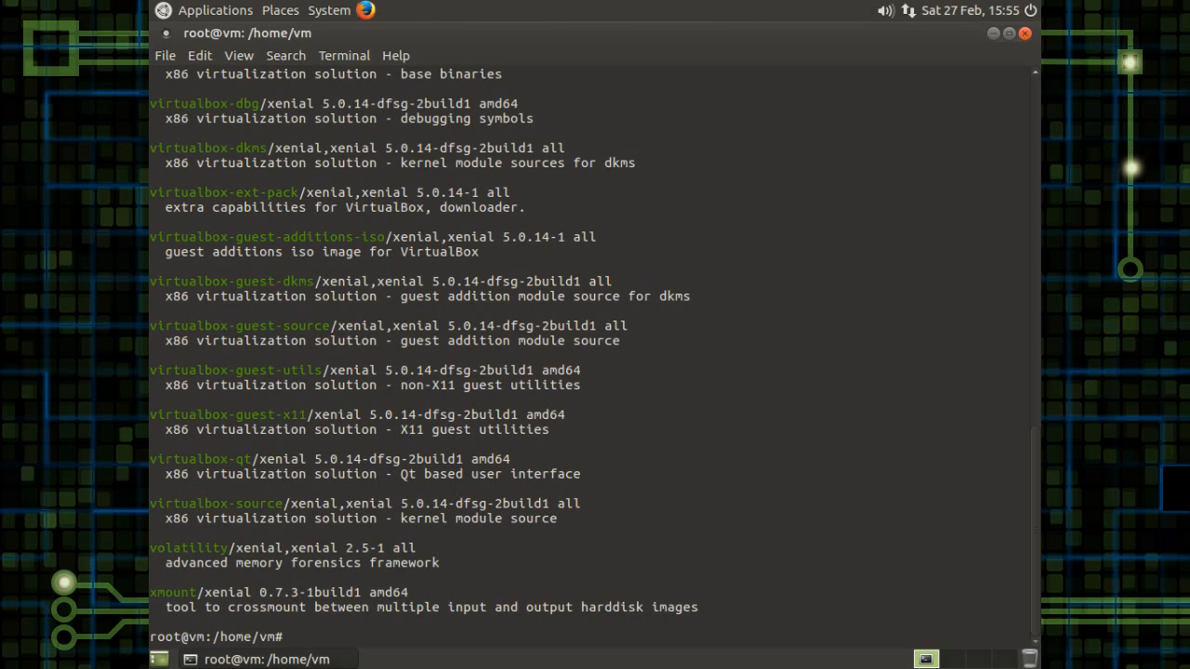
Run apt-get install virtualbox-guest-x11 and reach the continue confirmation prompt
{"action": "type", "text": "apt"}
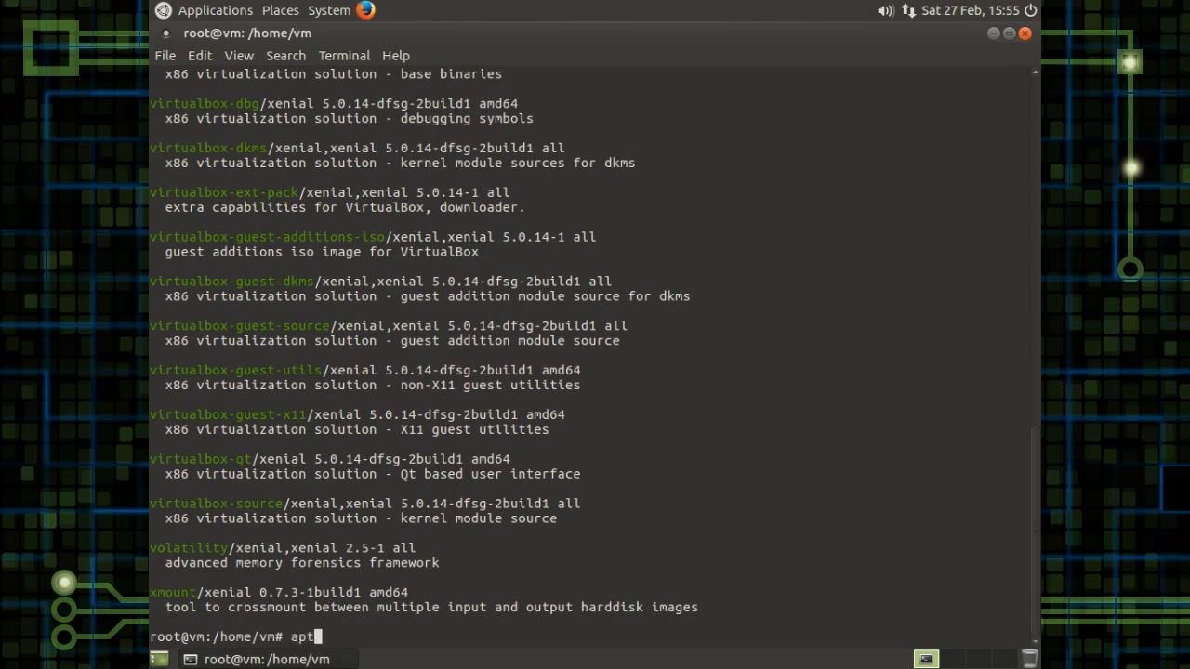
{"action": "type", "text": "-get"}
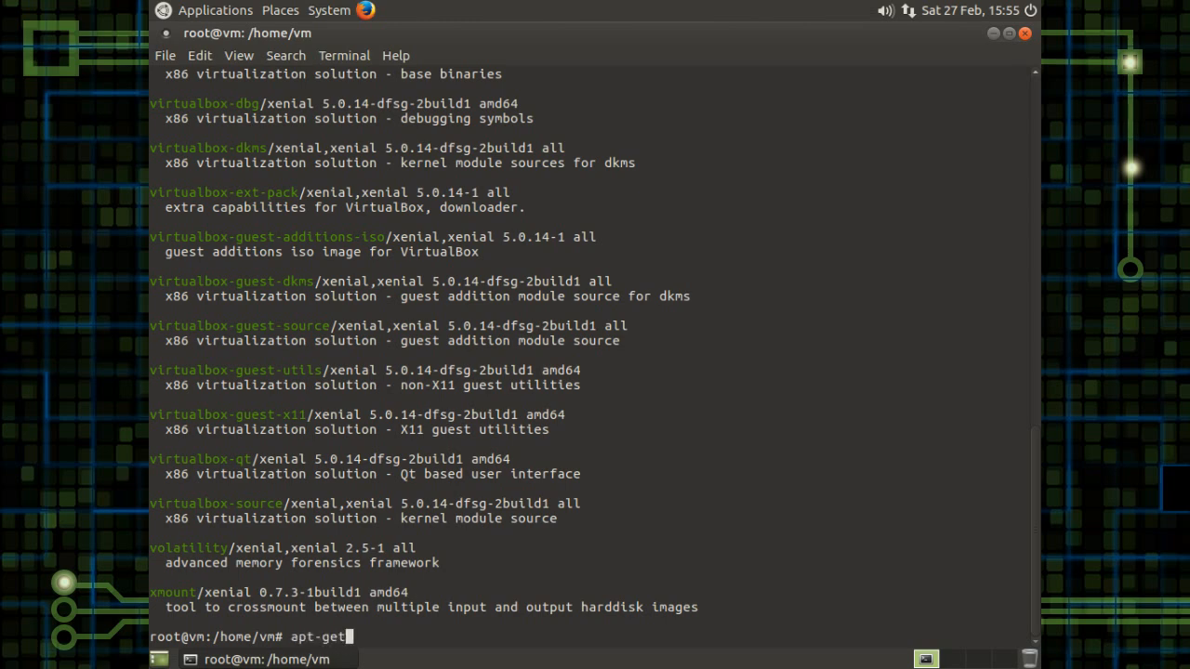
{"action": "type", "text": "install"}
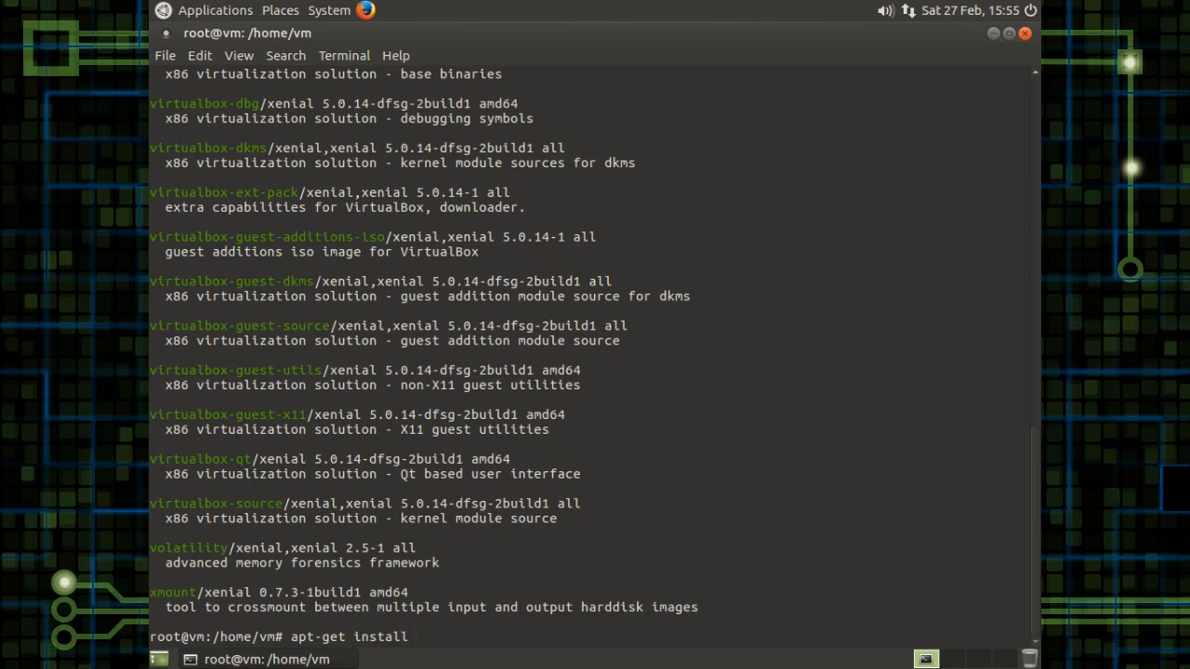
{"action": "type", "text": "vi"}
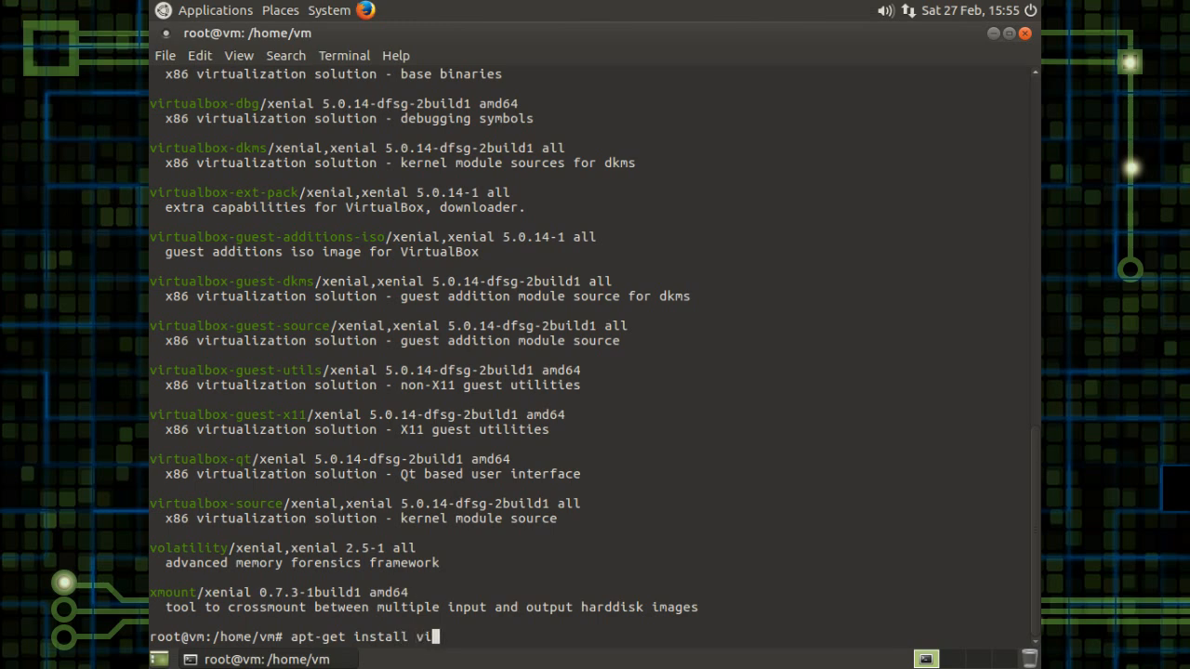
{"action": "type", "text": "rtualbo"}
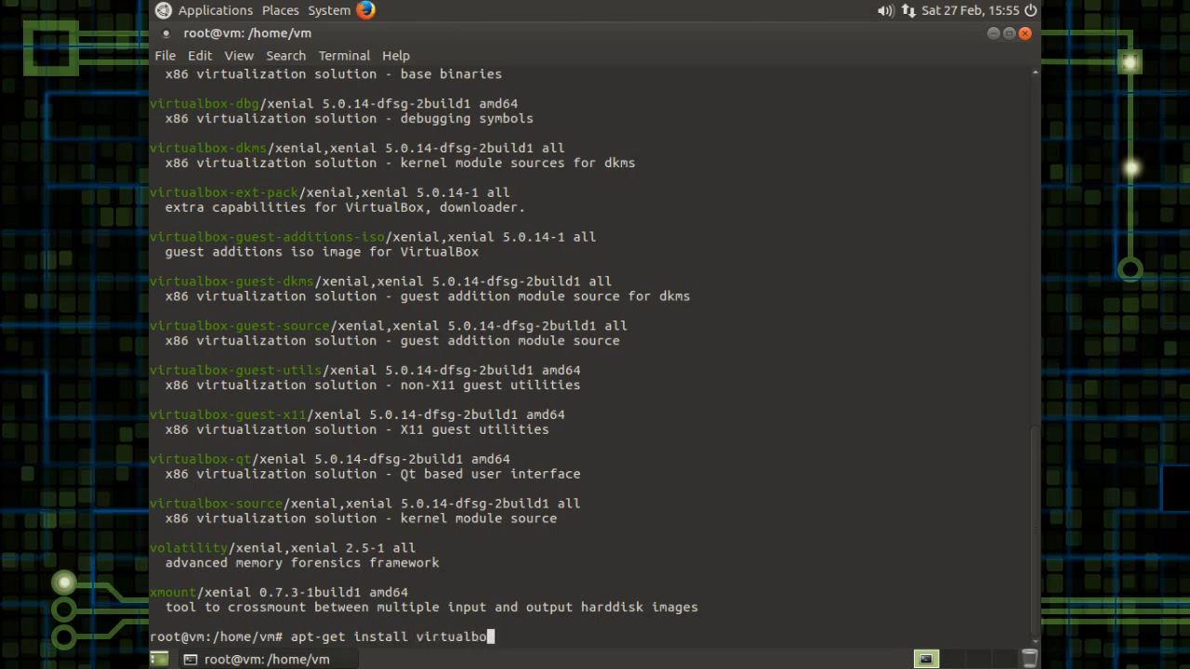
{"action": "type", "text": "-gues"}
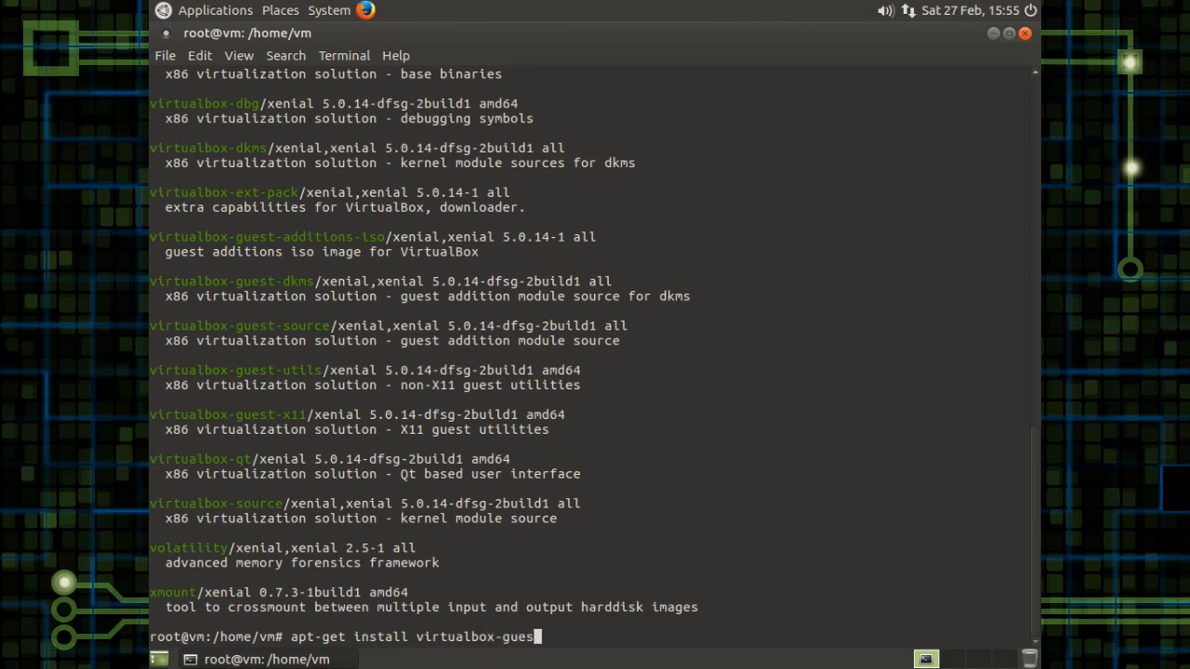
{"action": "type", "text": "t-x"}
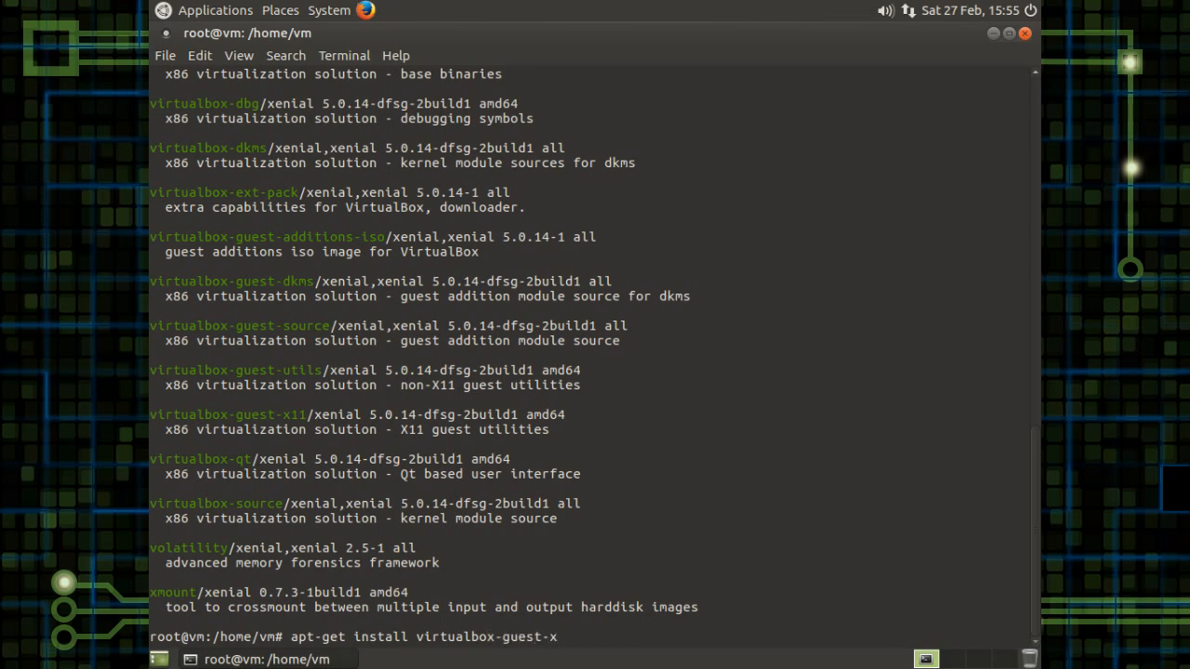
{"action": "type", "text": "11"}
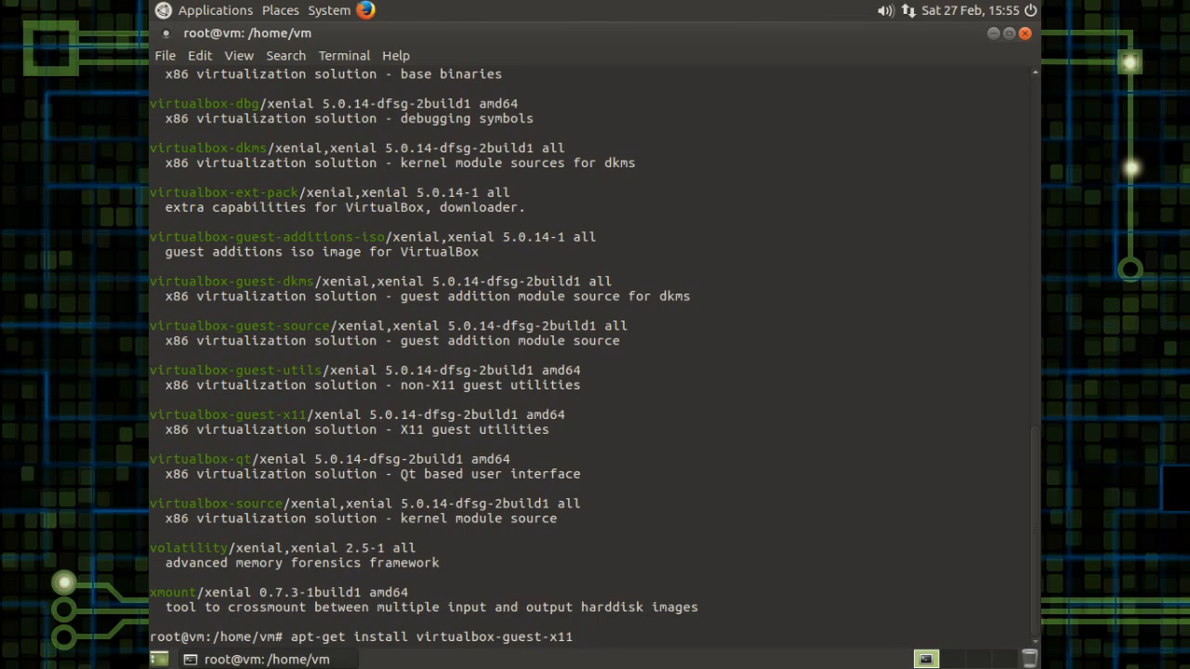
{"action": "key", "text": "Return"}
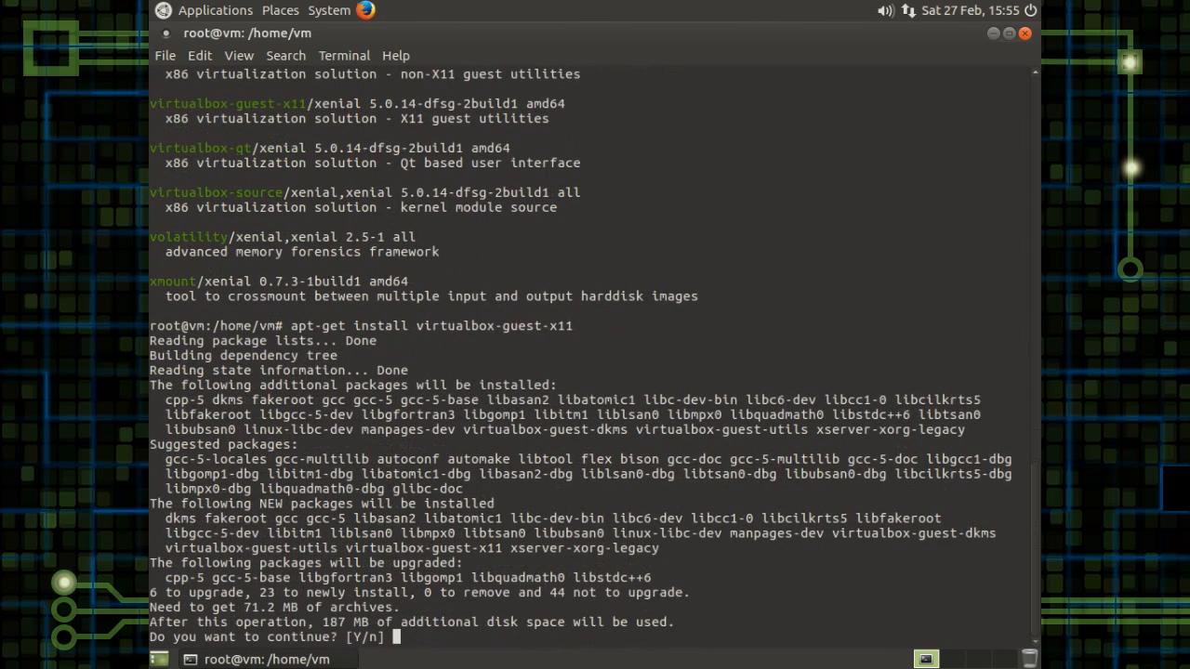
Answer y at the [Y/n] prompt so the packages begin unpacking
{"action": "type", "text": "y"}
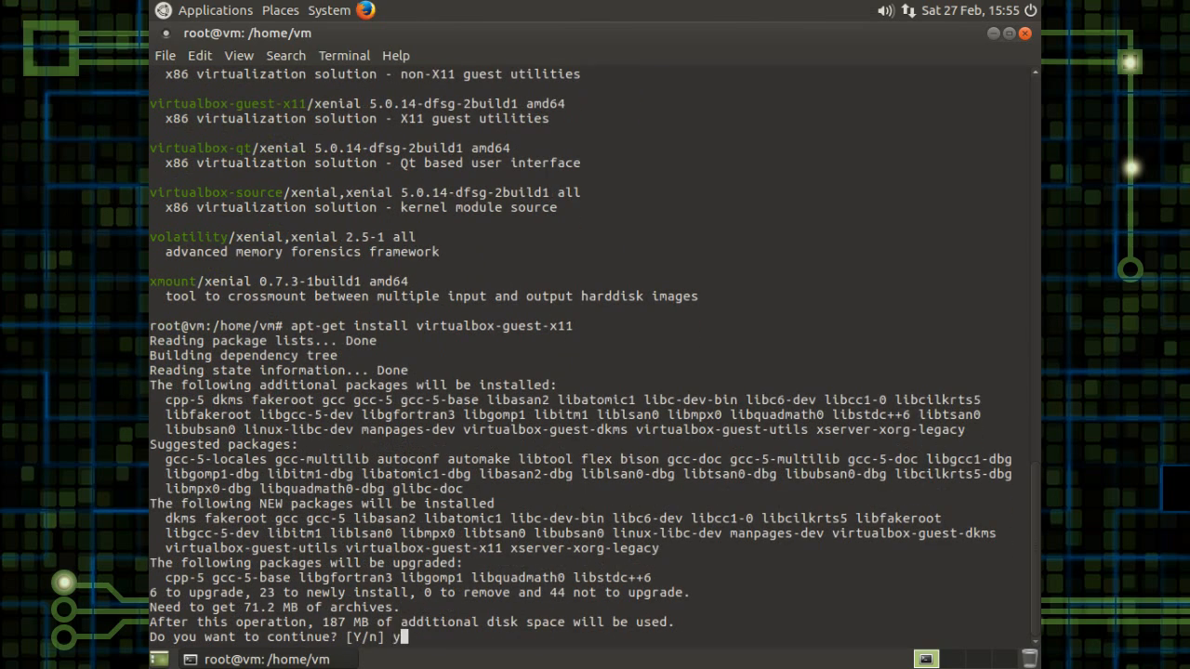
{"action": "key", "text": "Return"}
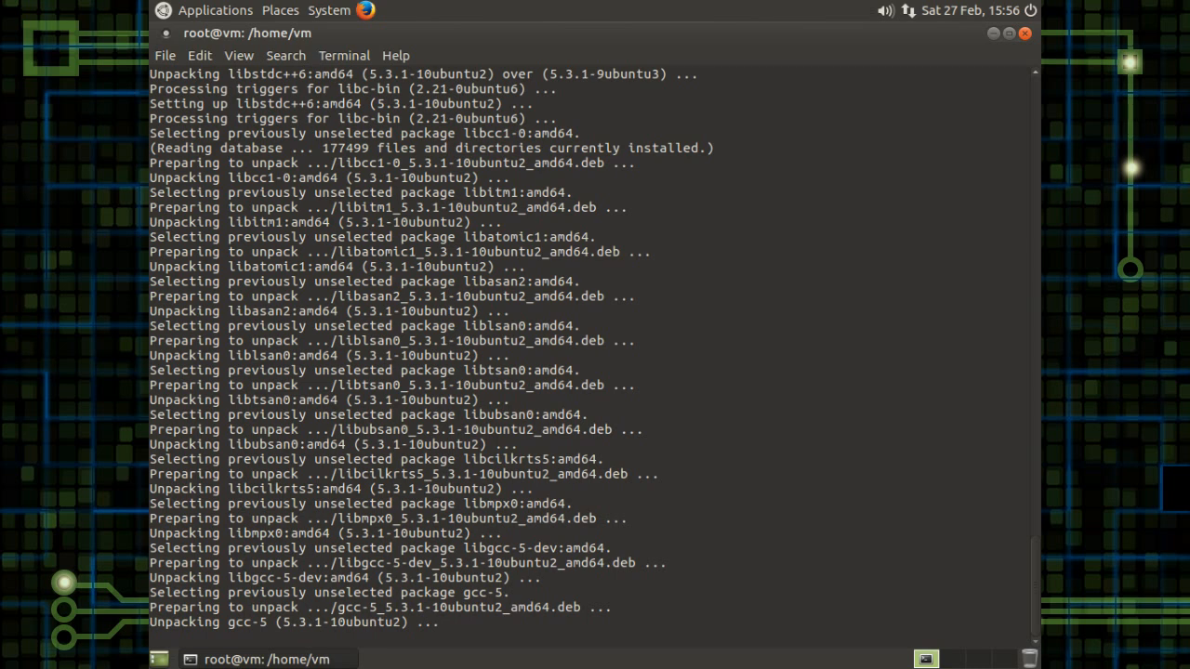
Scroll through the install output while DKMS modules build and the root prompt returns
{"action": "scroll", "scroll_direction": "down", "scroll_amount": 3}
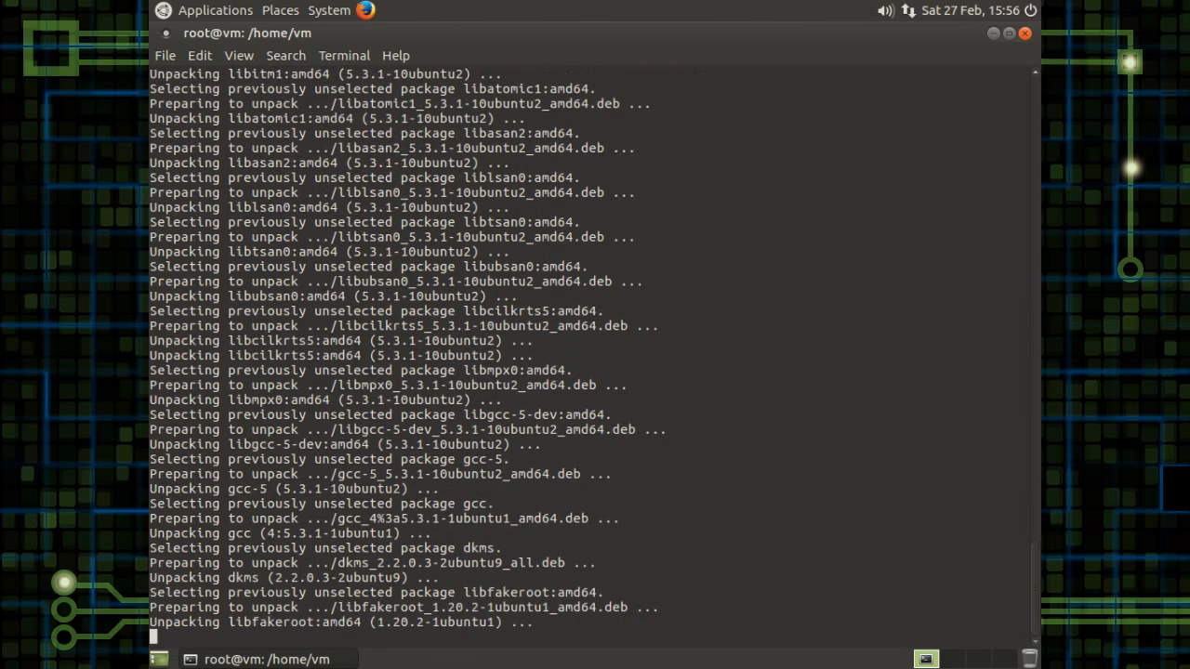
{"action": "scroll", "scroll_direction": "down", "scroll_amount": 3}
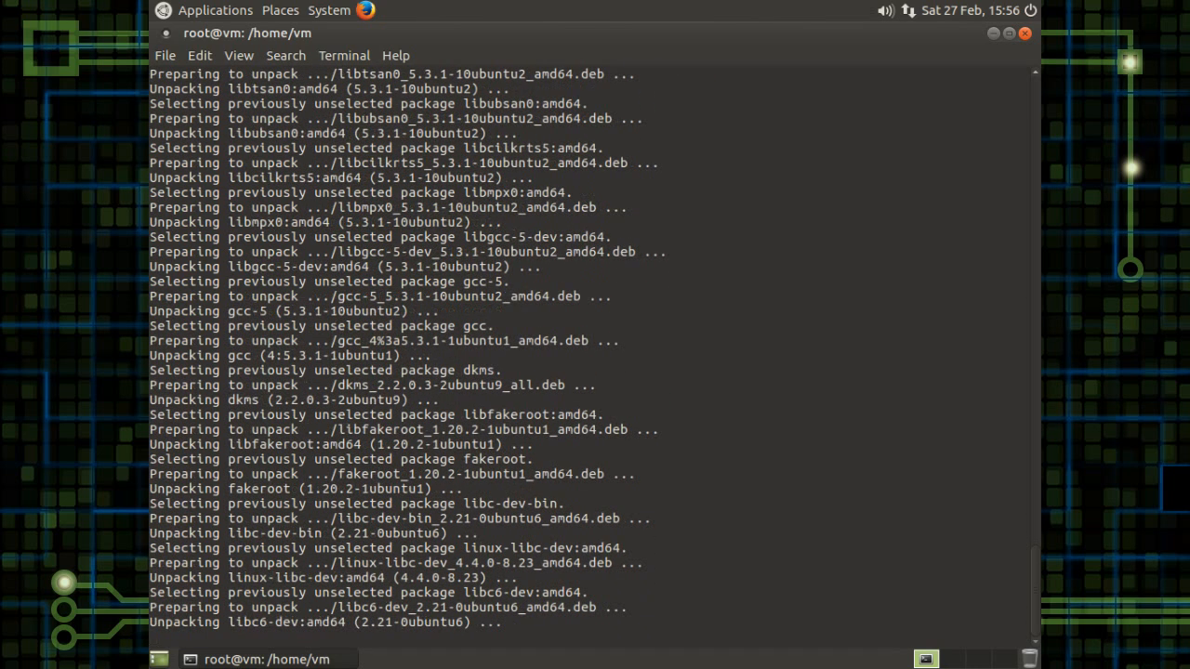
{"action": "scroll", "scroll_direction": "down", "scroll_amount": 3}
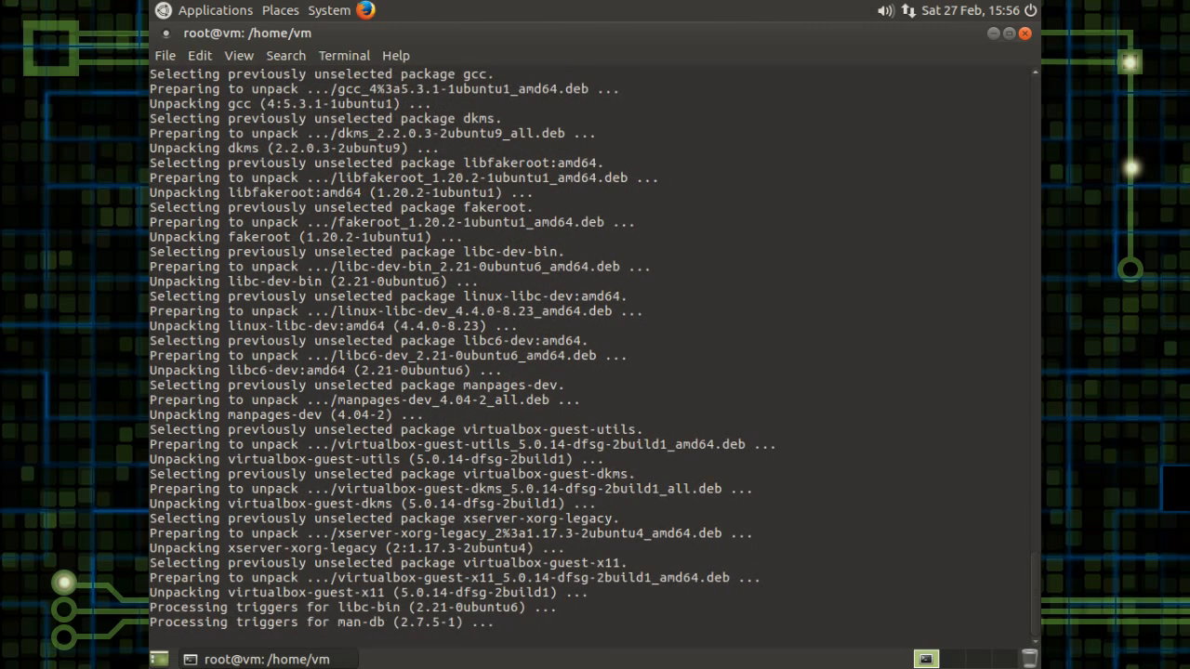
{"action": "scroll", "scroll_direction": "down", "scroll_amount": 3}
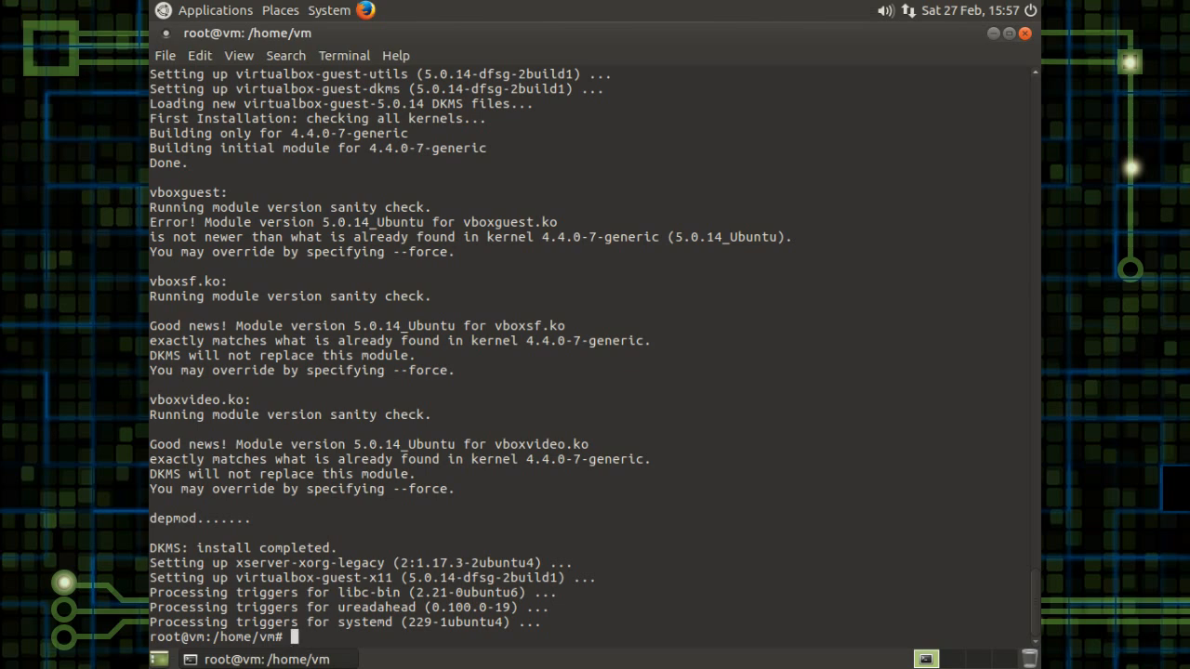
Run reboot from the root shell to restart the virtual machine
{"action": "type", "text": "reboot"}
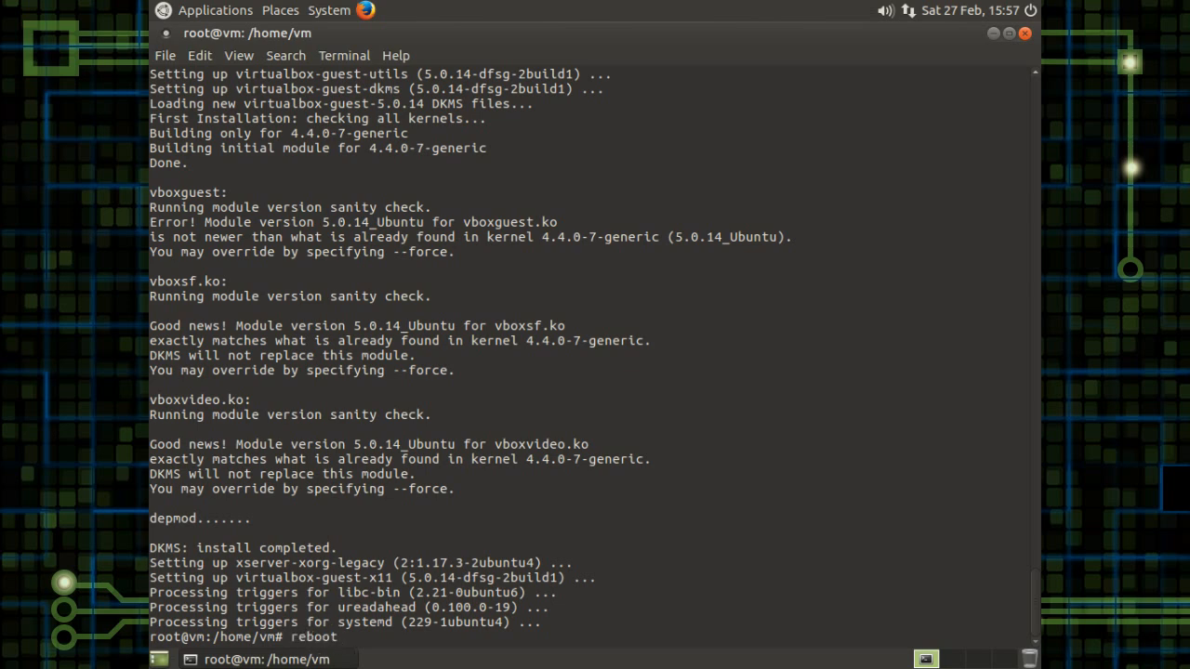
{"action": "key", "text": "Return"}
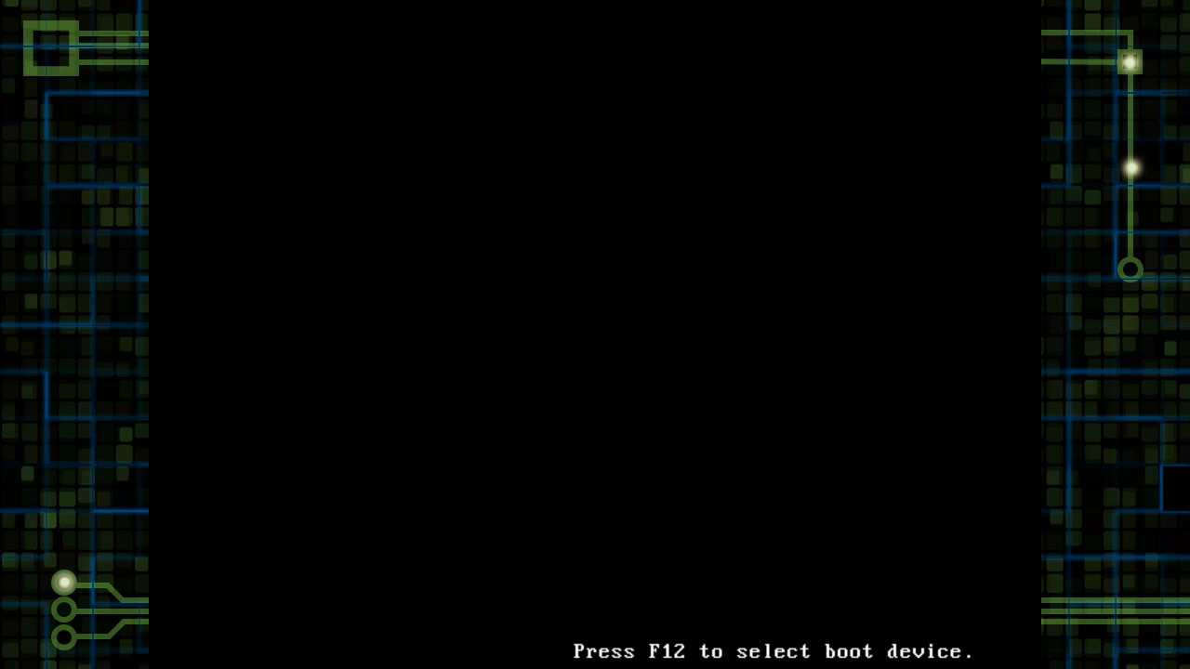